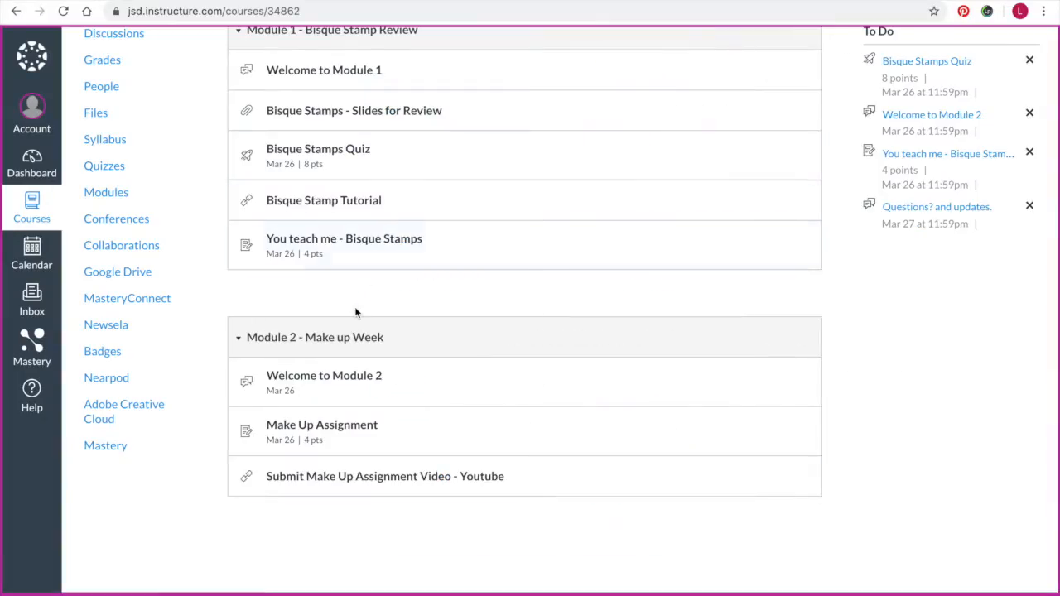
Step: Submit a text entry with the questions and the pasted IMG_8994.HEIC drawing file
click(321, 424)
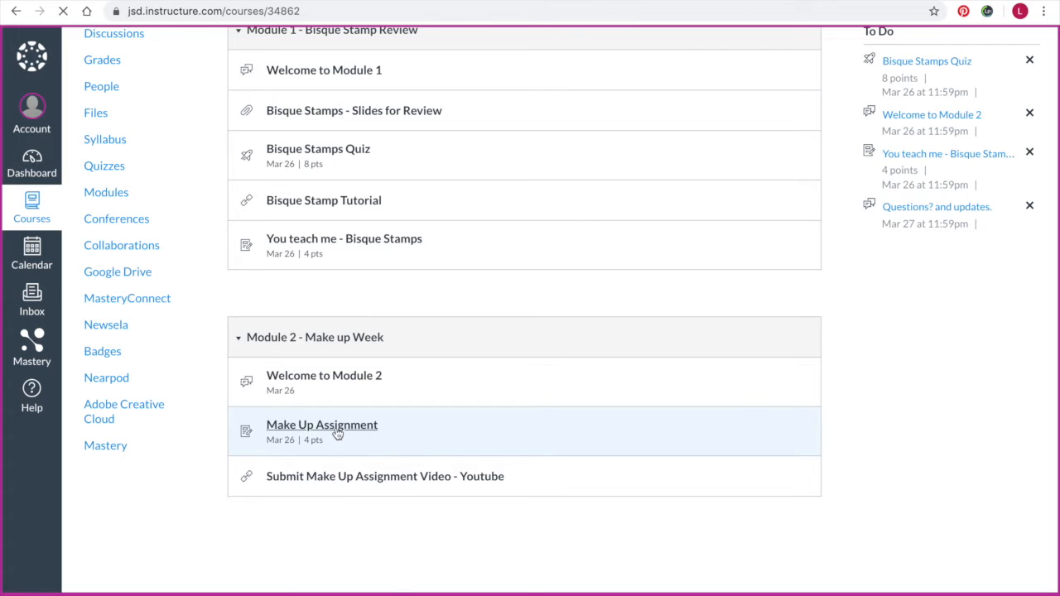
click(321, 424)
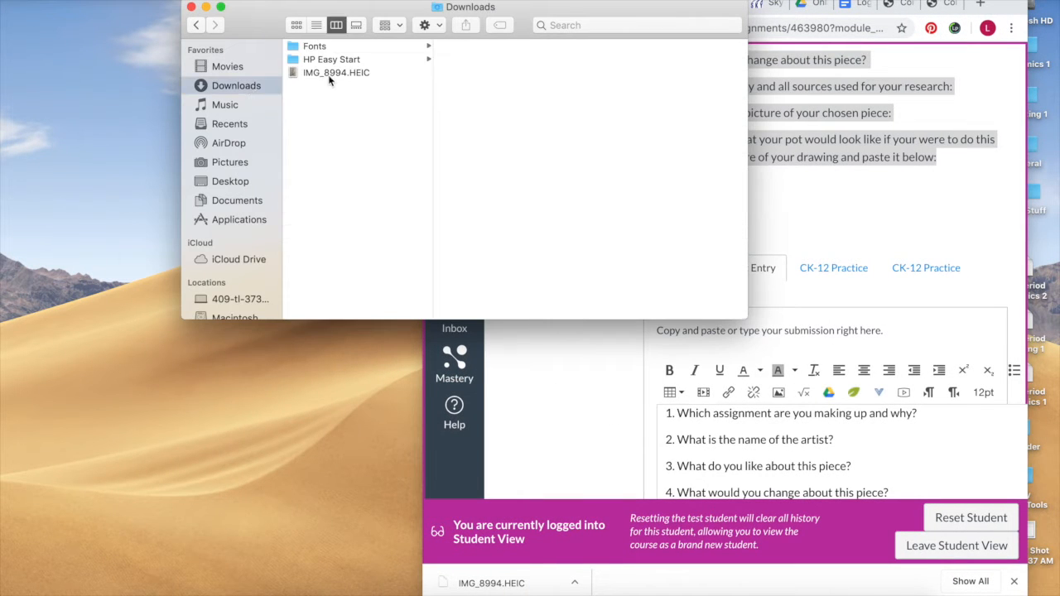
click(336, 73)
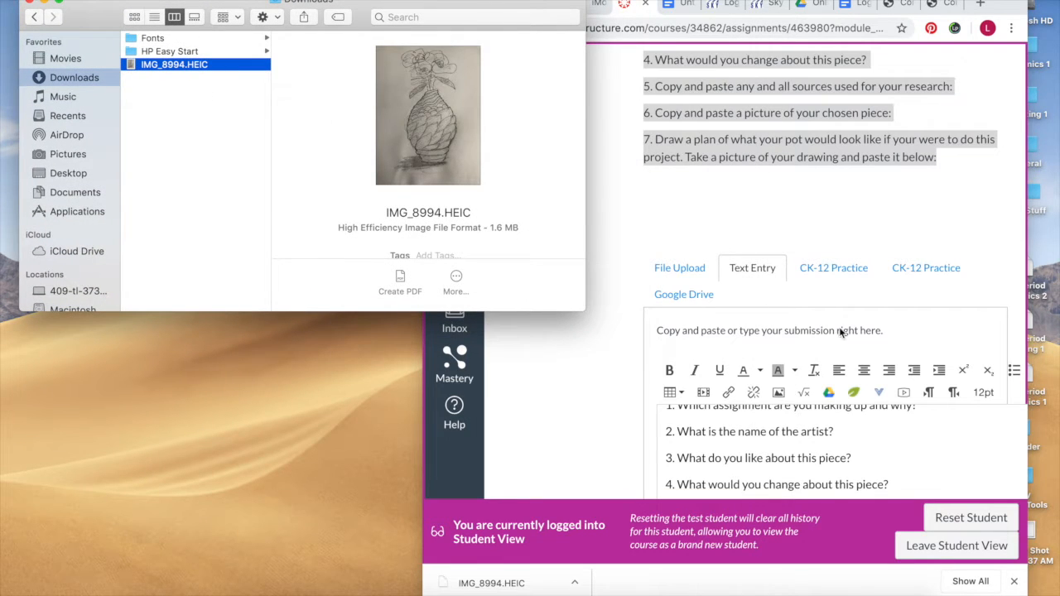
right_click(174, 63)
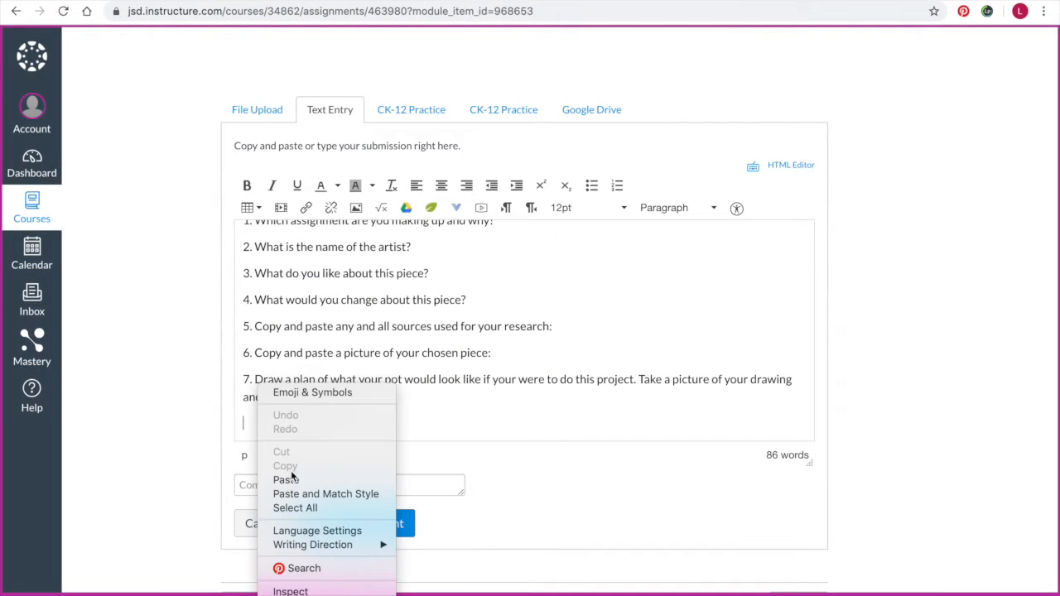
click(335, 461)
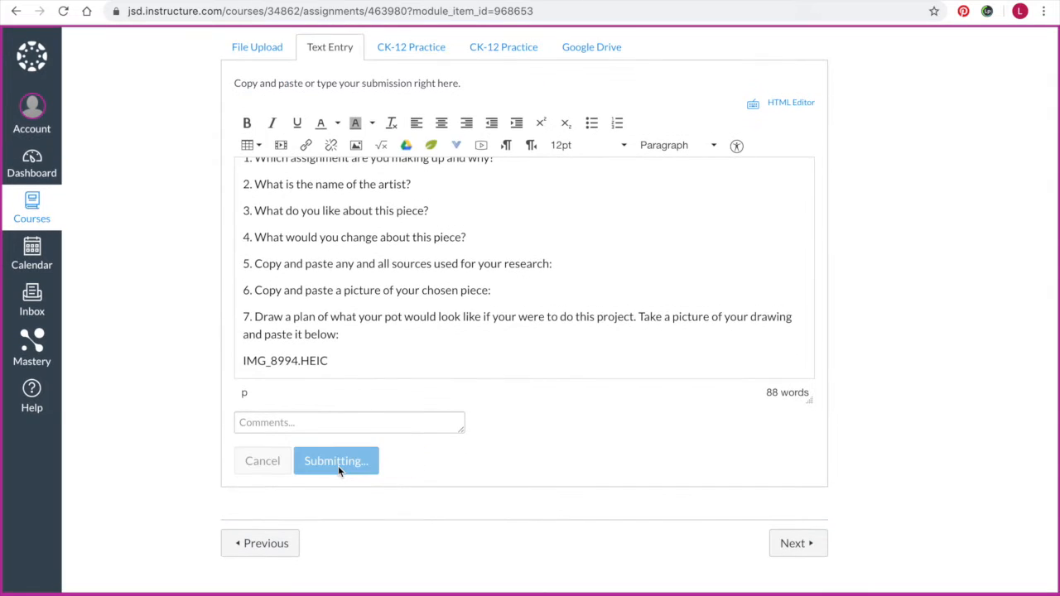
click(335, 461)
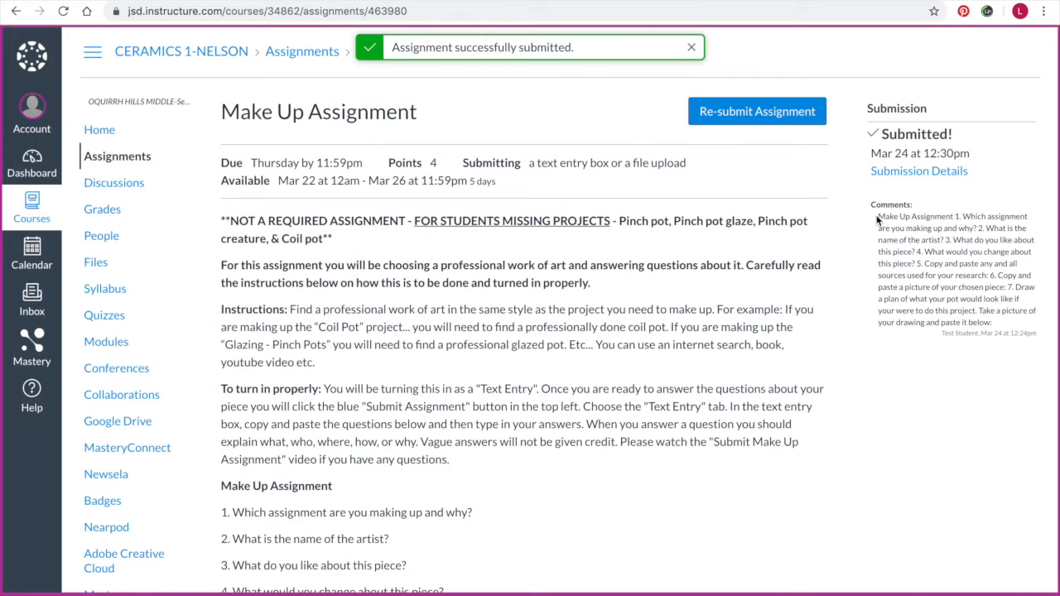
Step: View the submission details, which show only the image file name came through
click(918, 171)
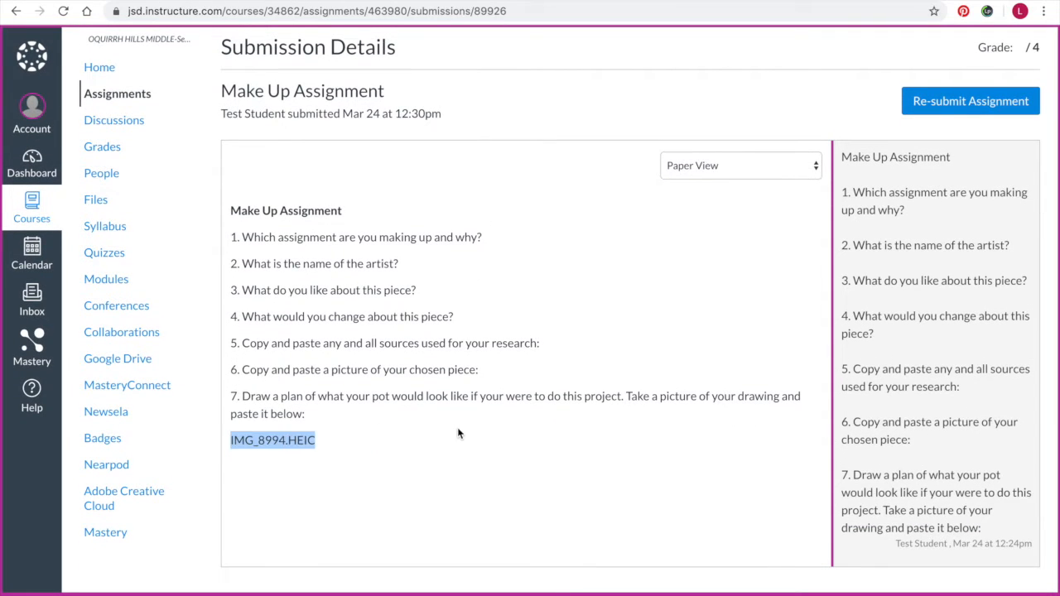
click(971, 101)
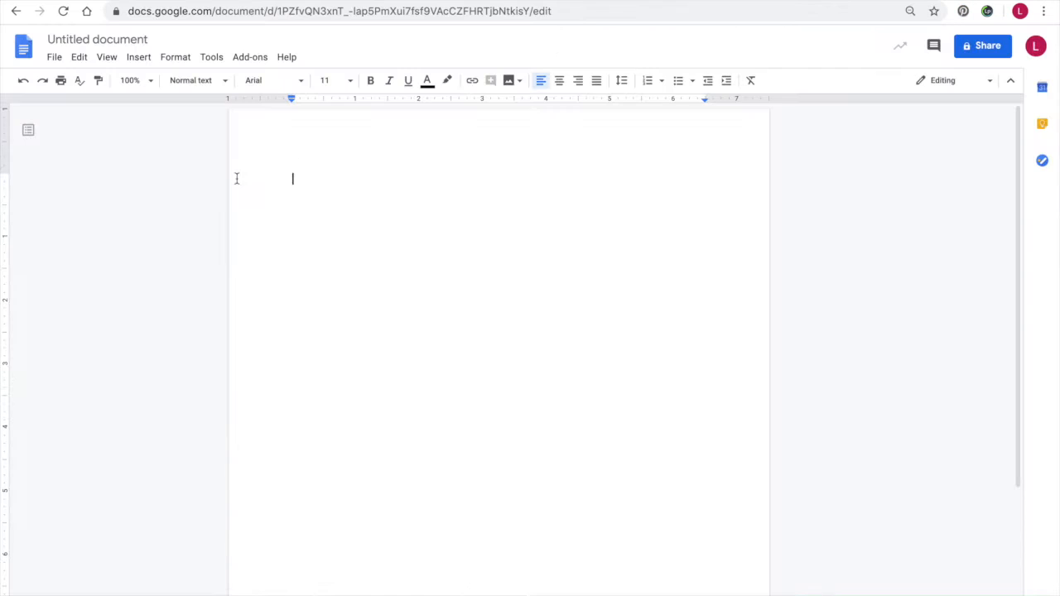
mouse_move(295, 181)
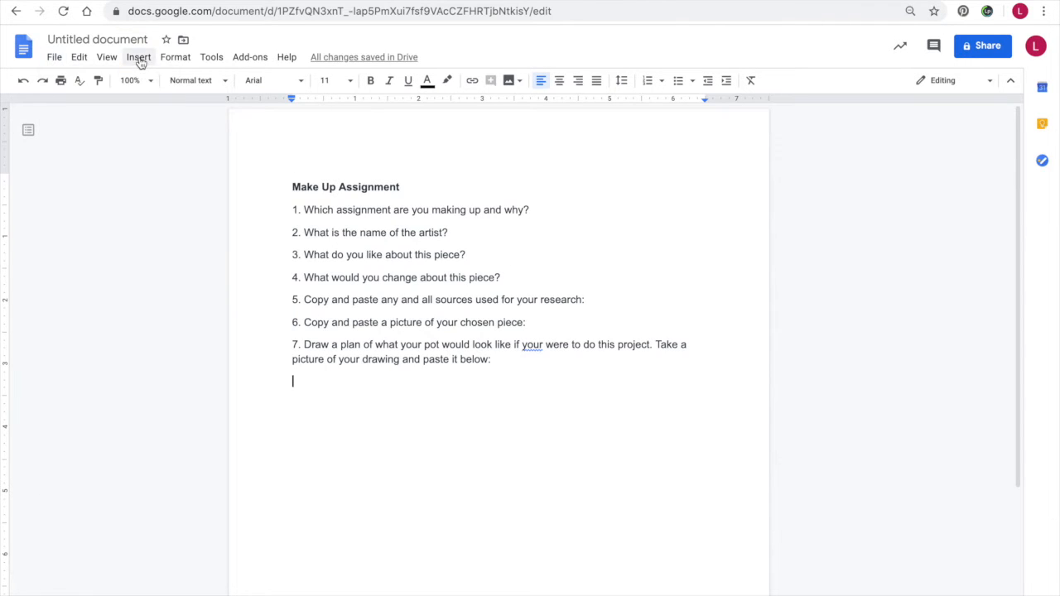
Step: Start uploading an image from the computer via Insert > Image
click(139, 56)
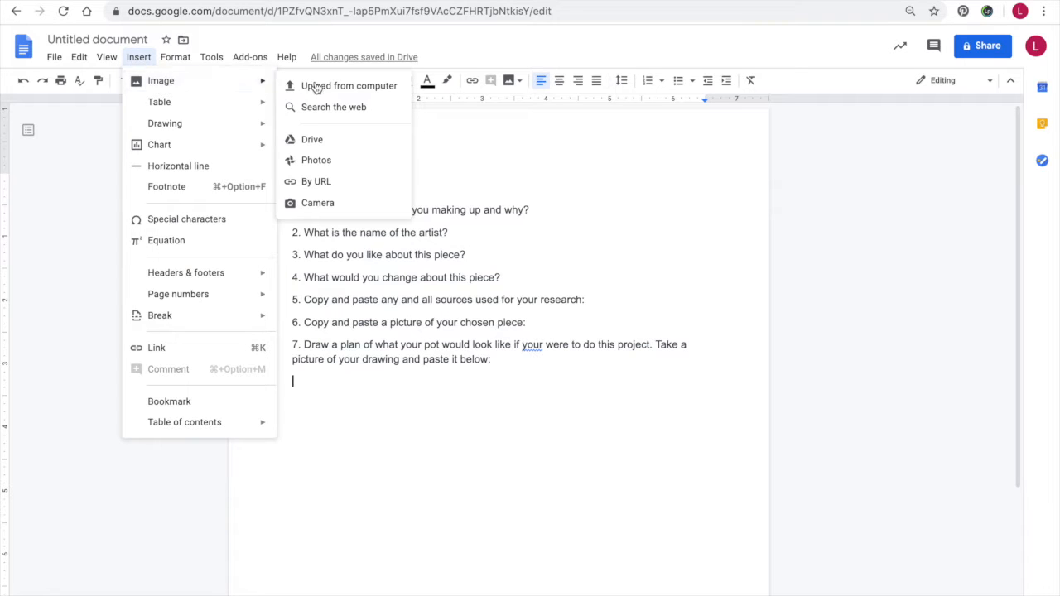
click(348, 86)
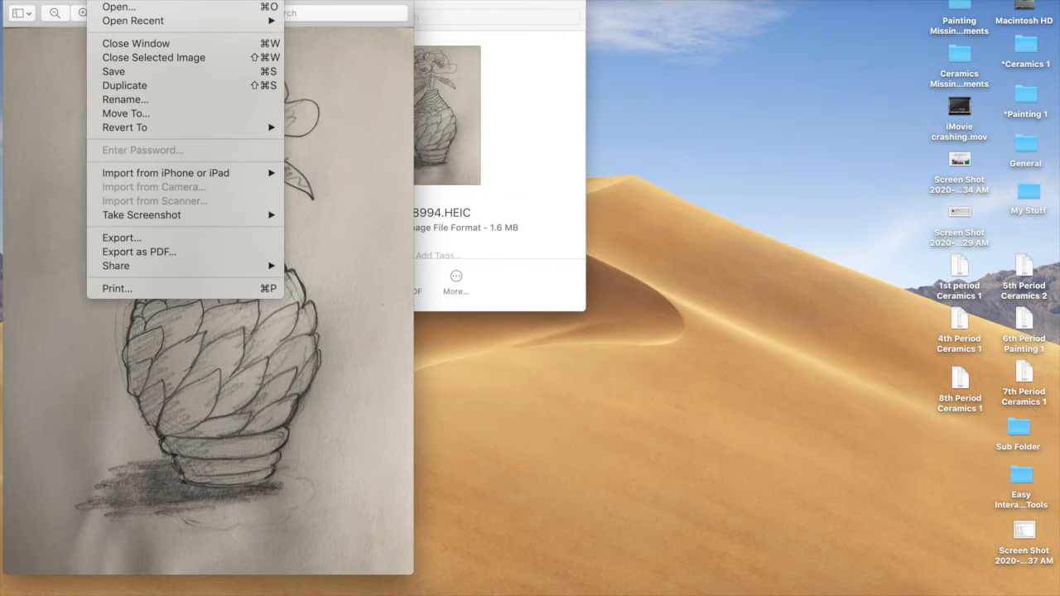
mouse_move(163, 197)
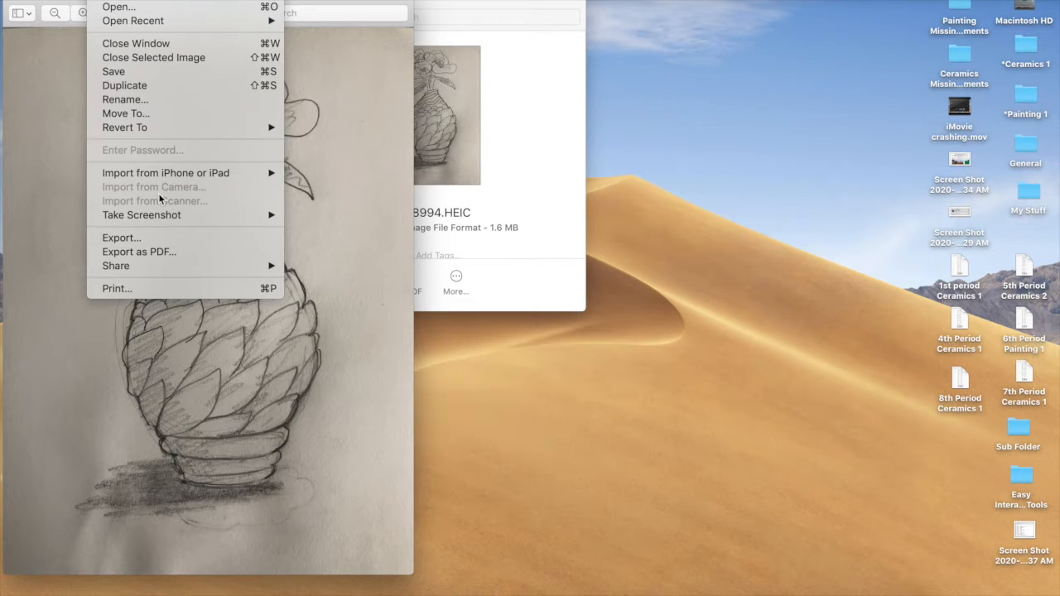
mouse_move(121, 239)
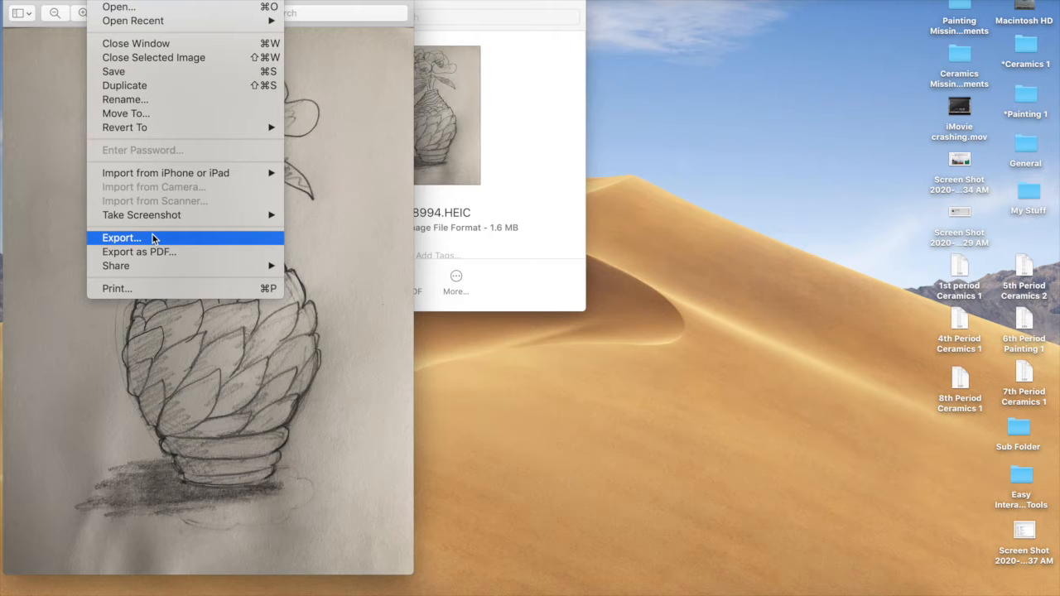
Step: Export the drawing photo to the Desktop as a JPEG named Coil Pot
click(122, 238)
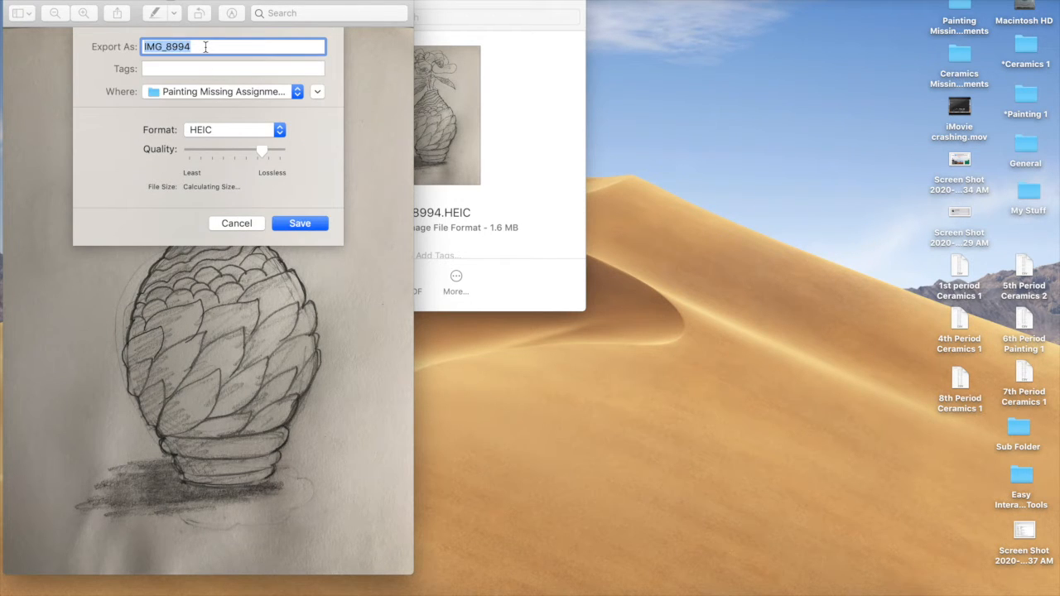
text(Coil Pot)
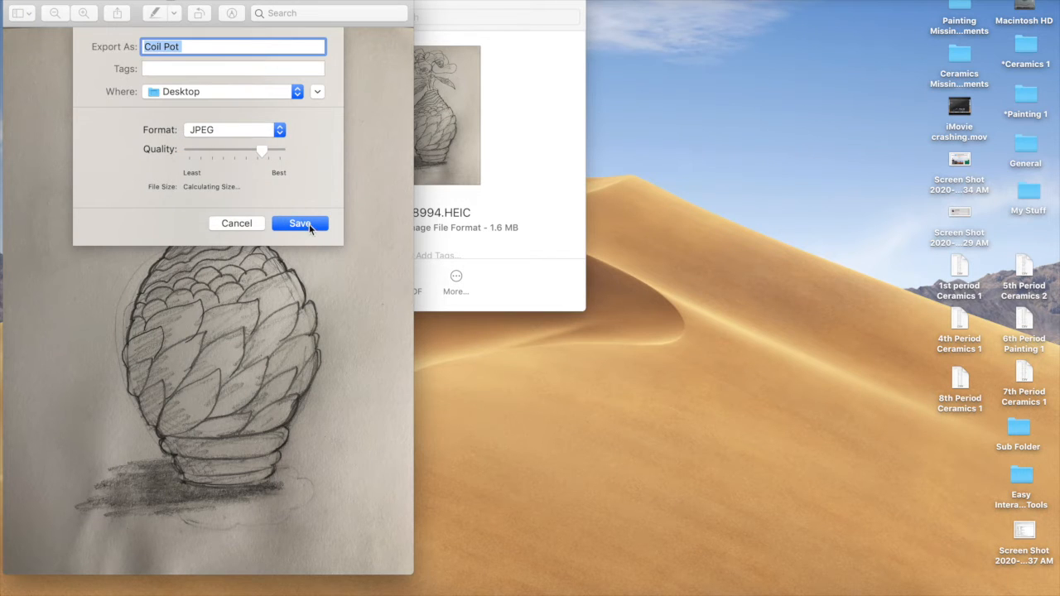
click(300, 222)
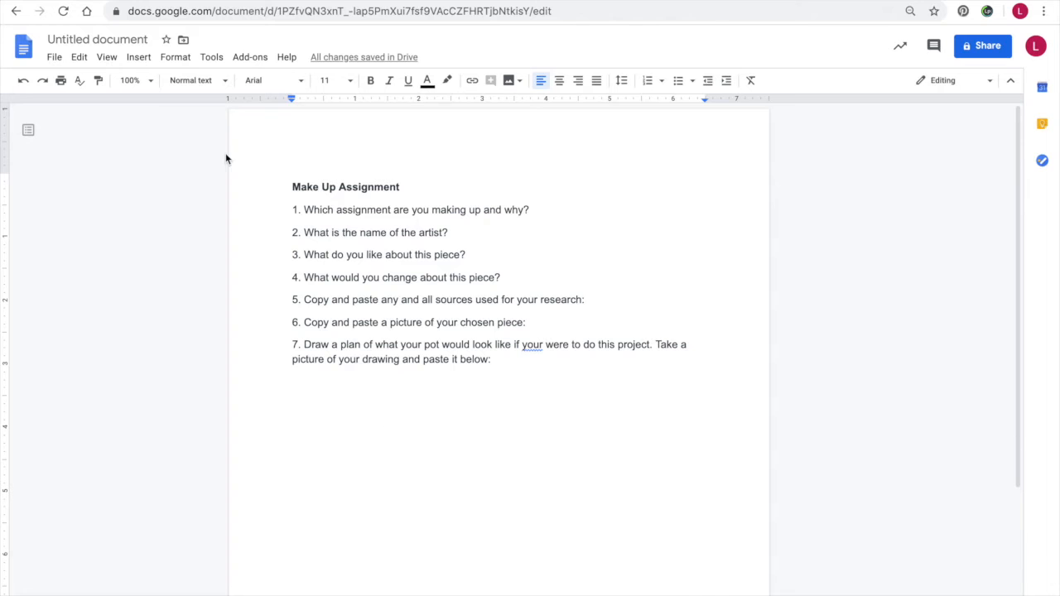
Step: Upload the Coil Pot photo from the Desktop so it sits below question 7
click(139, 57)
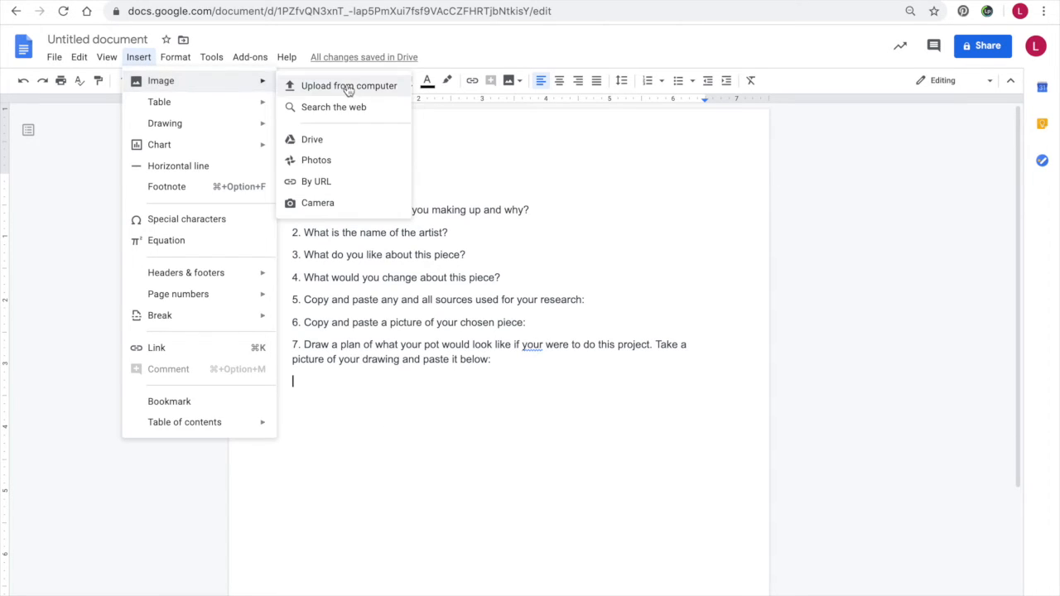
click(348, 86)
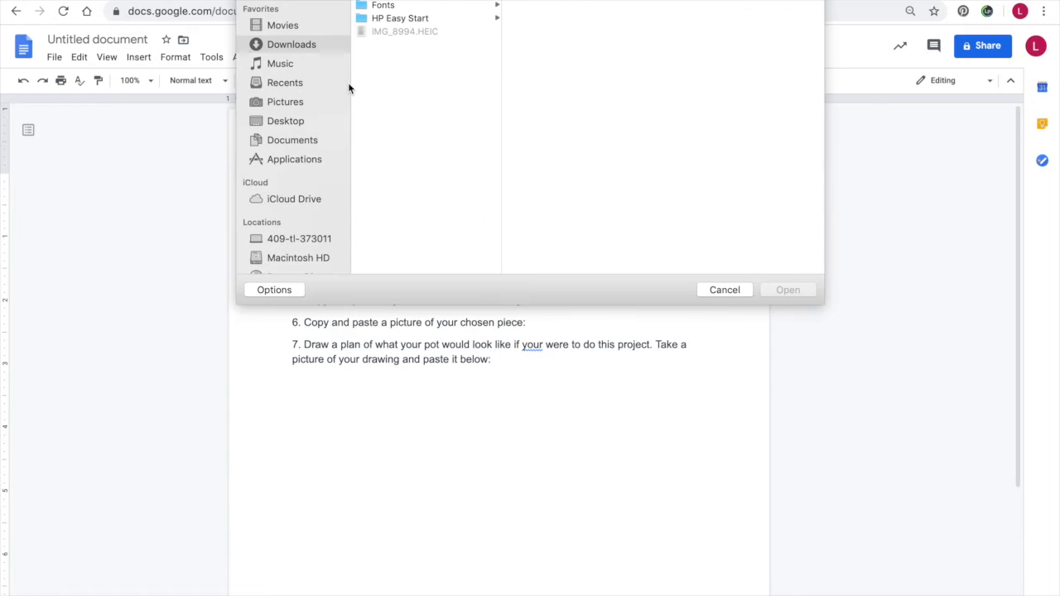
mouse_move(355, 43)
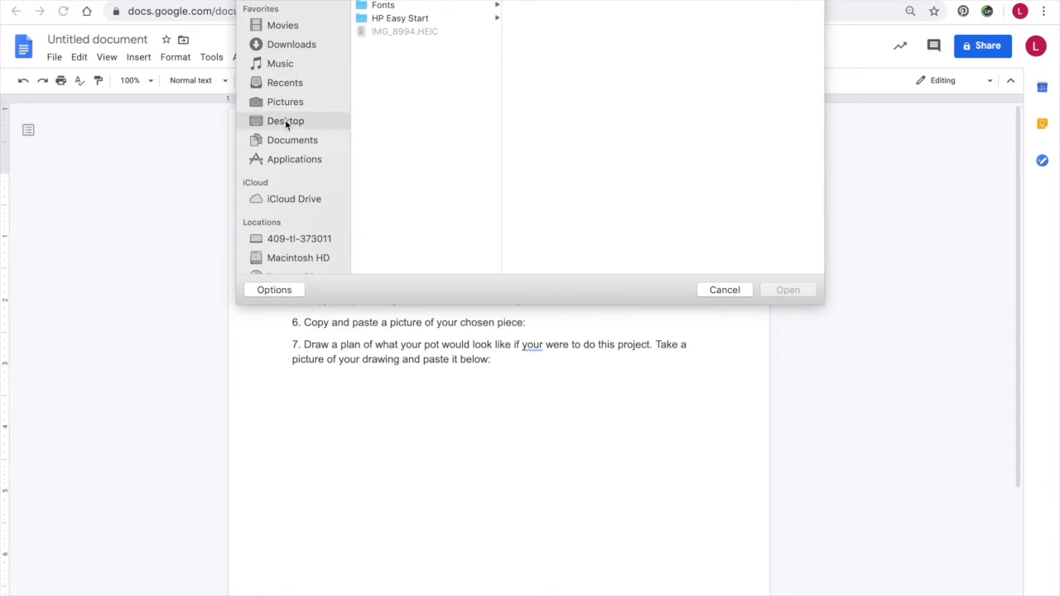
click(285, 120)
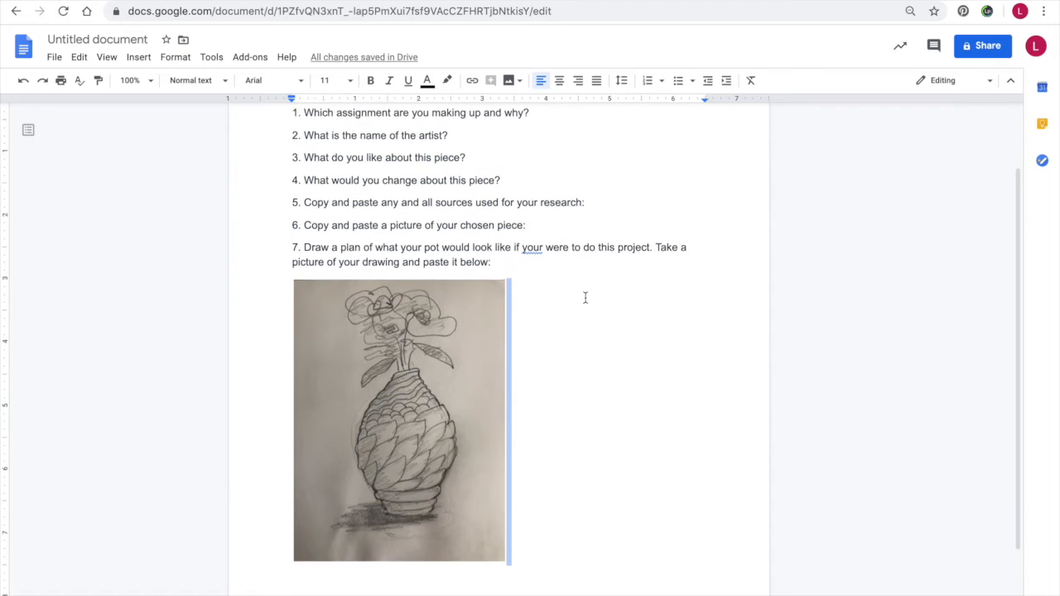
scroll(down, 3)
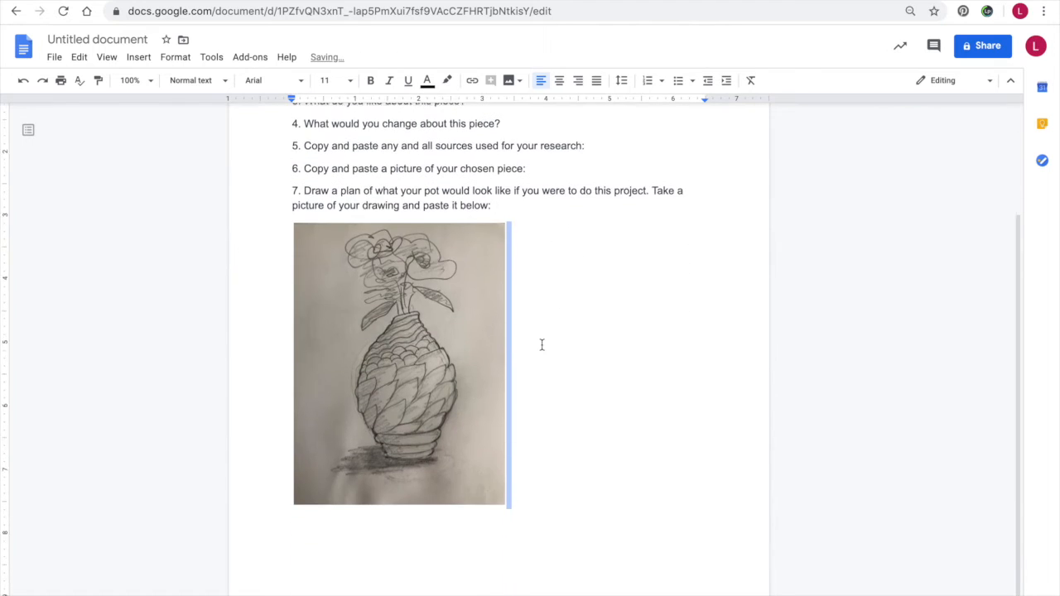
scroll(down, 3)
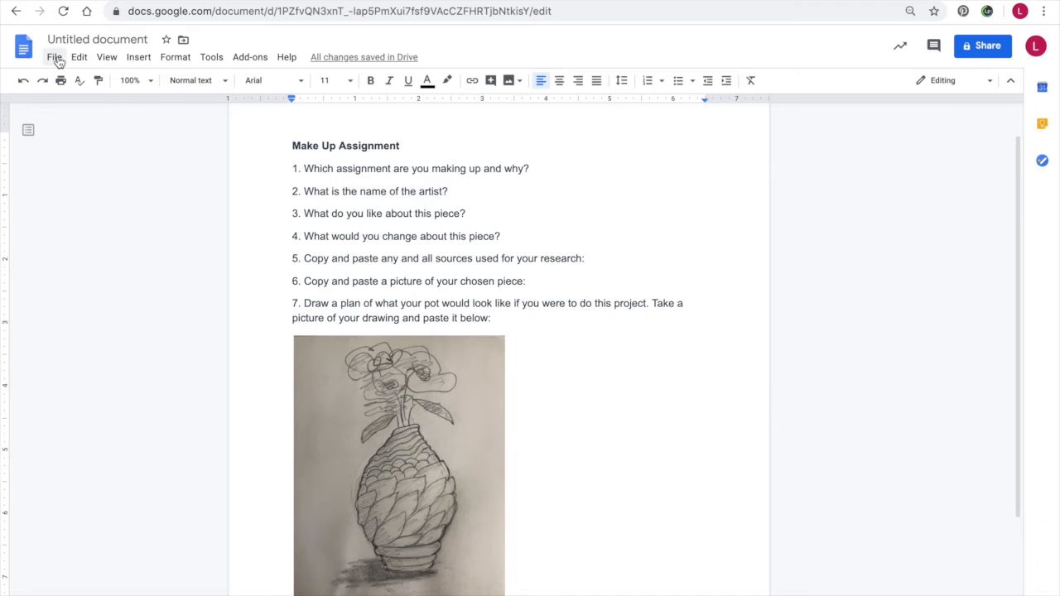
Step: Download the document as a PDF from the File menu
click(53, 57)
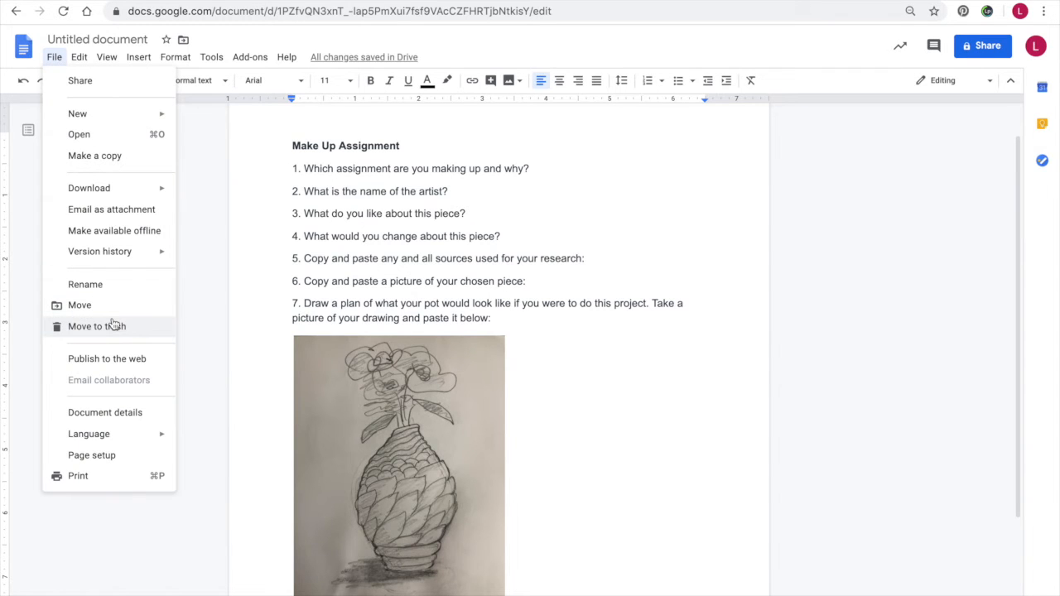
mouse_move(113, 258)
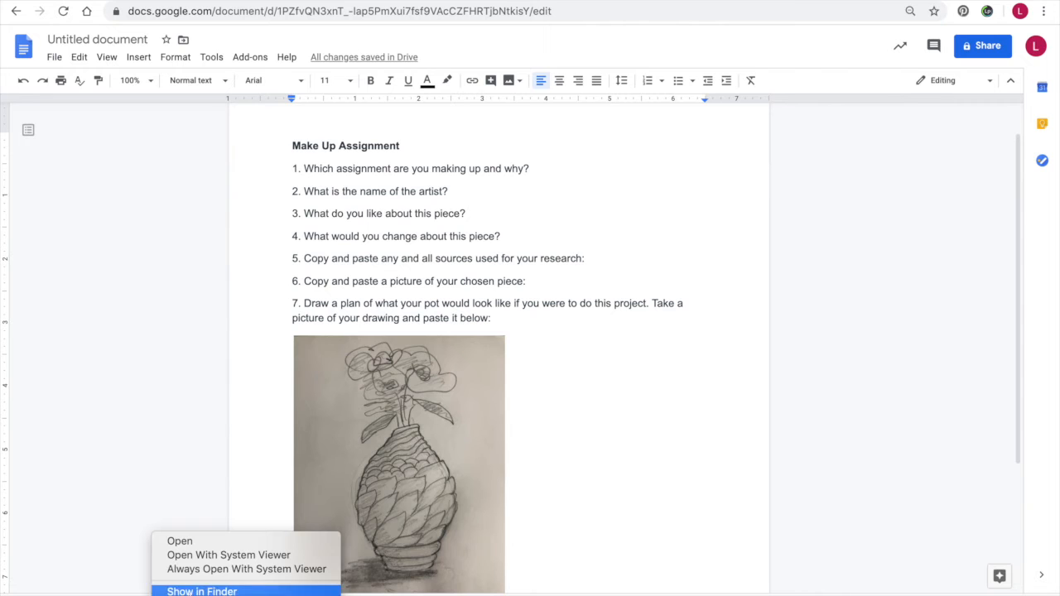
Step: Reveal Untitled document.pdf in Finder and rename it to the make-up file name
click(202, 589)
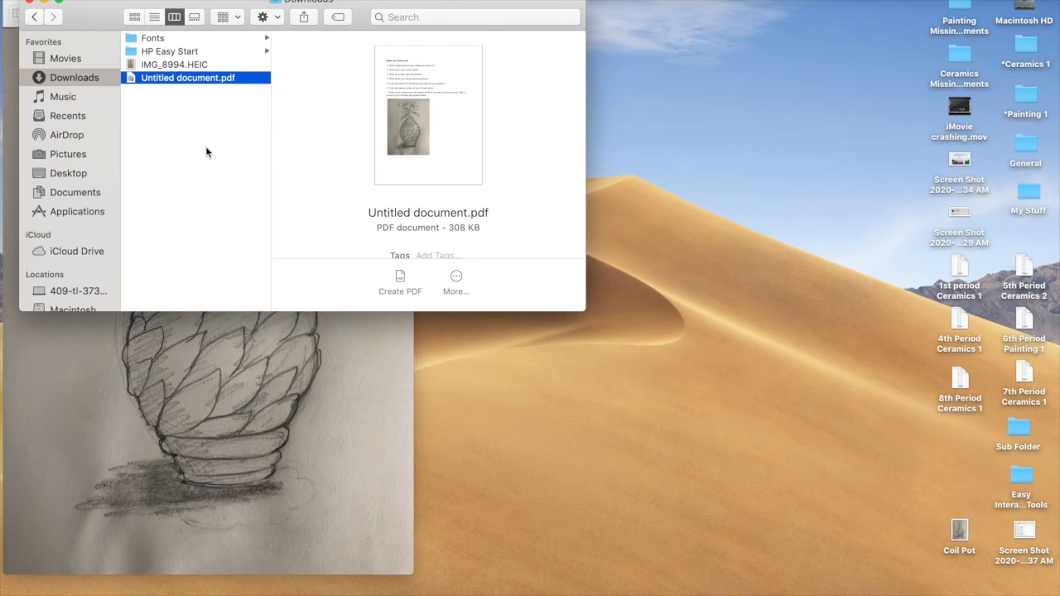
right_click(187, 78)
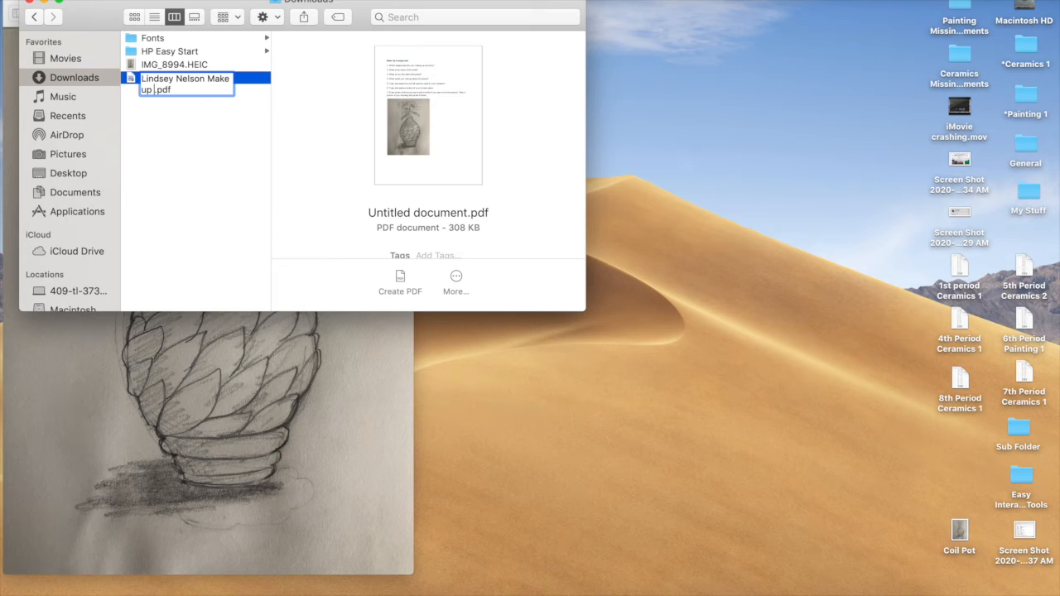
key(Return)
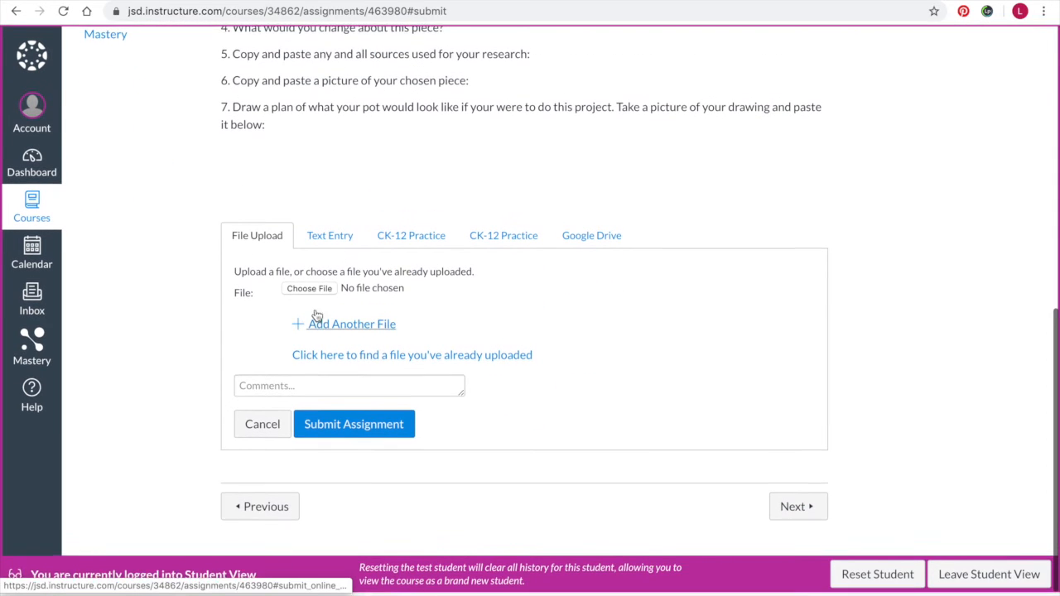
Step: Attach the renamed PDF from Downloads and submit it for the Make Up Assignment
click(309, 288)
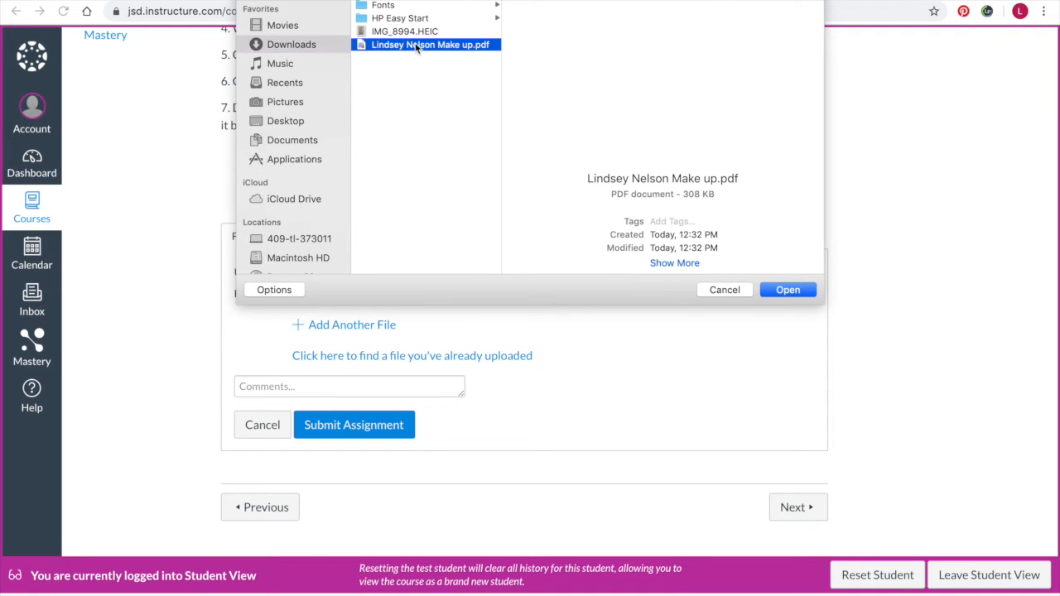
click(789, 288)
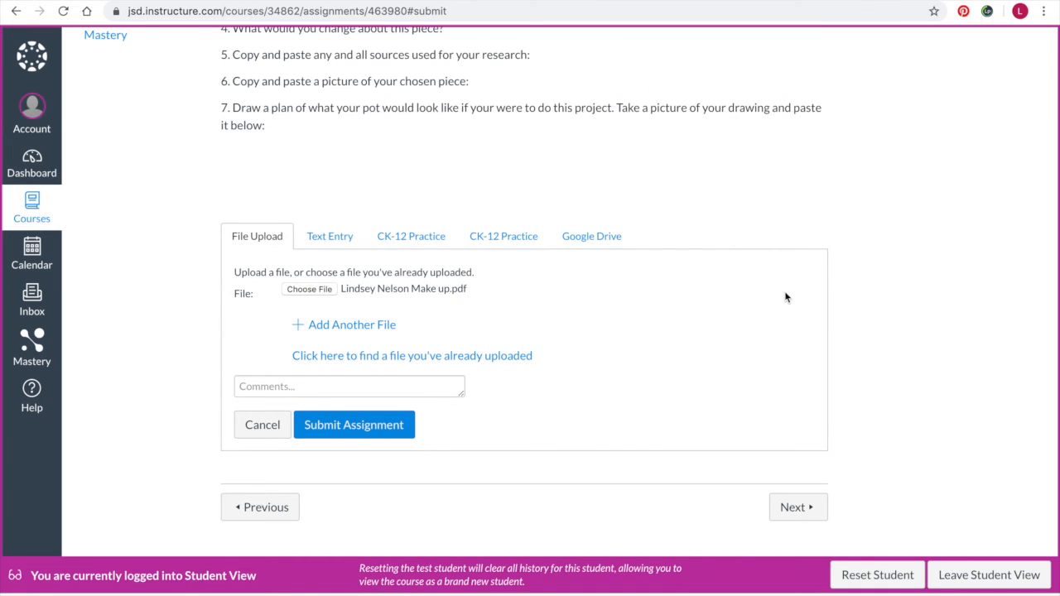
click(354, 424)
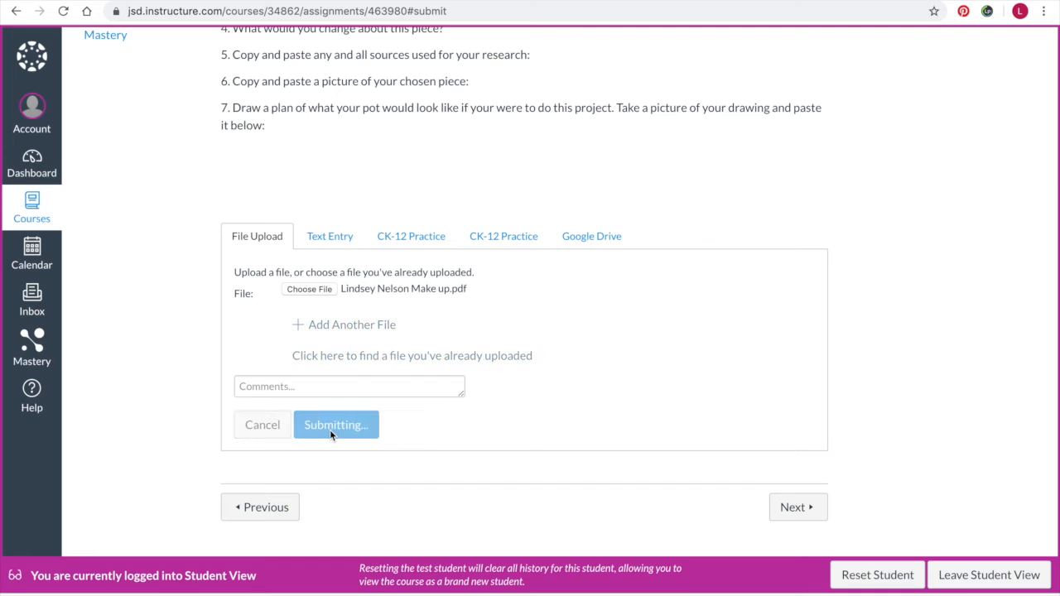
click(335, 424)
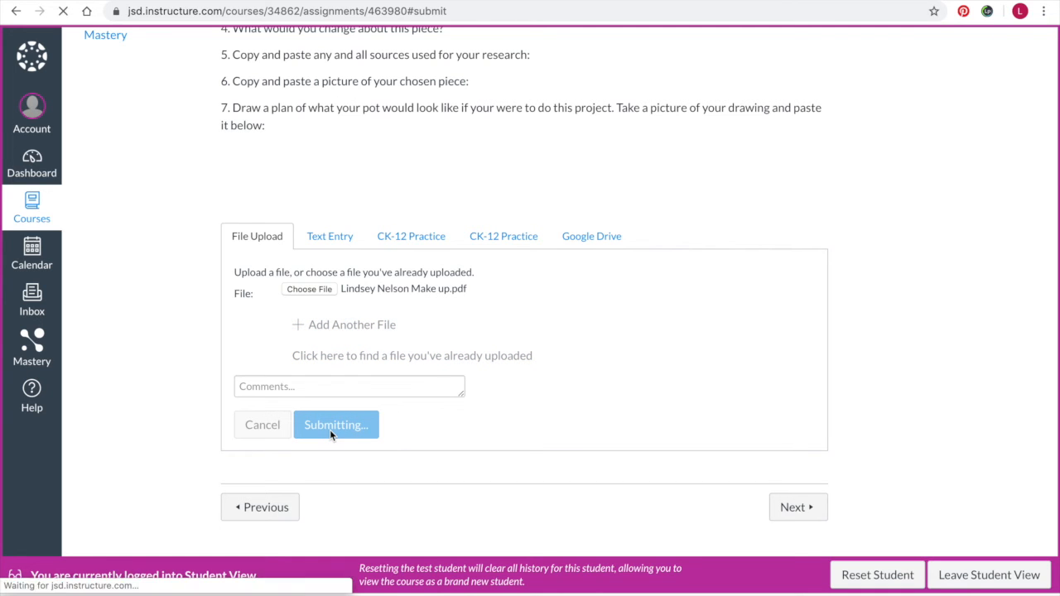
click(335, 424)
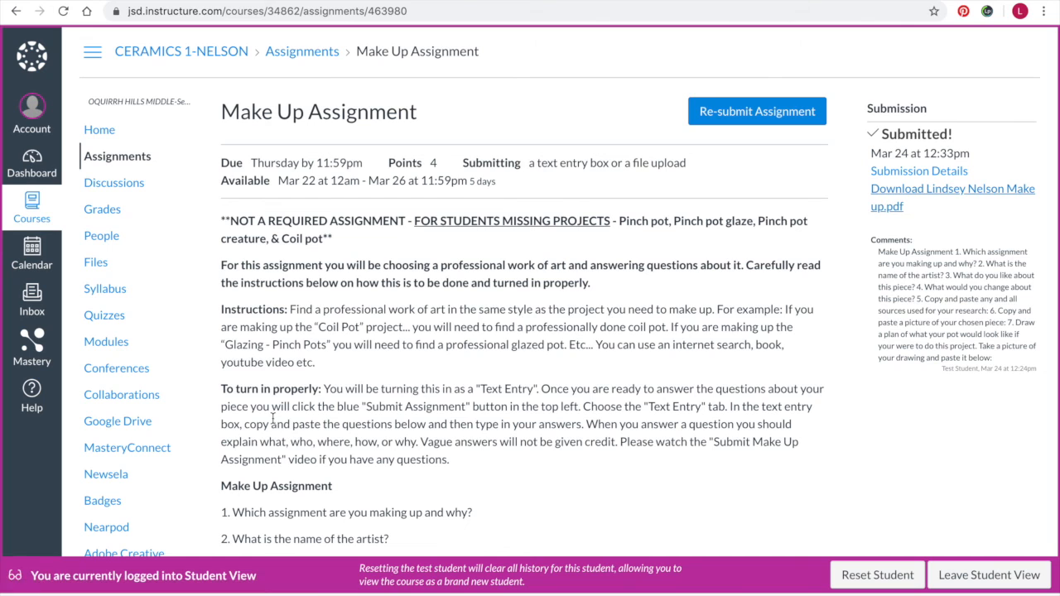
Step: Open the submitted PDF and scroll through the questions and vase drawing
click(951, 197)
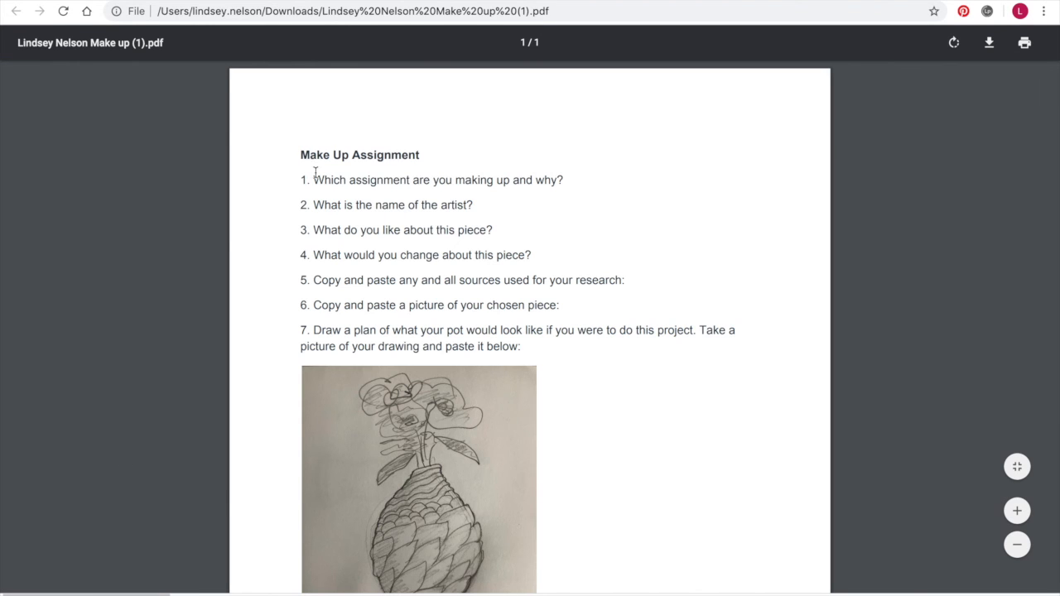
scroll(down, 3)
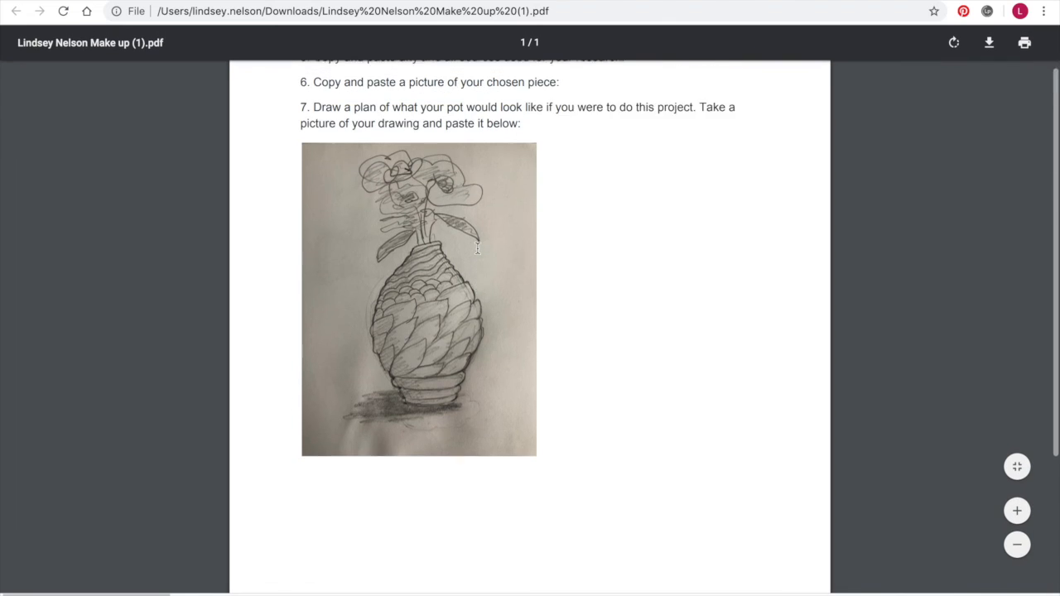